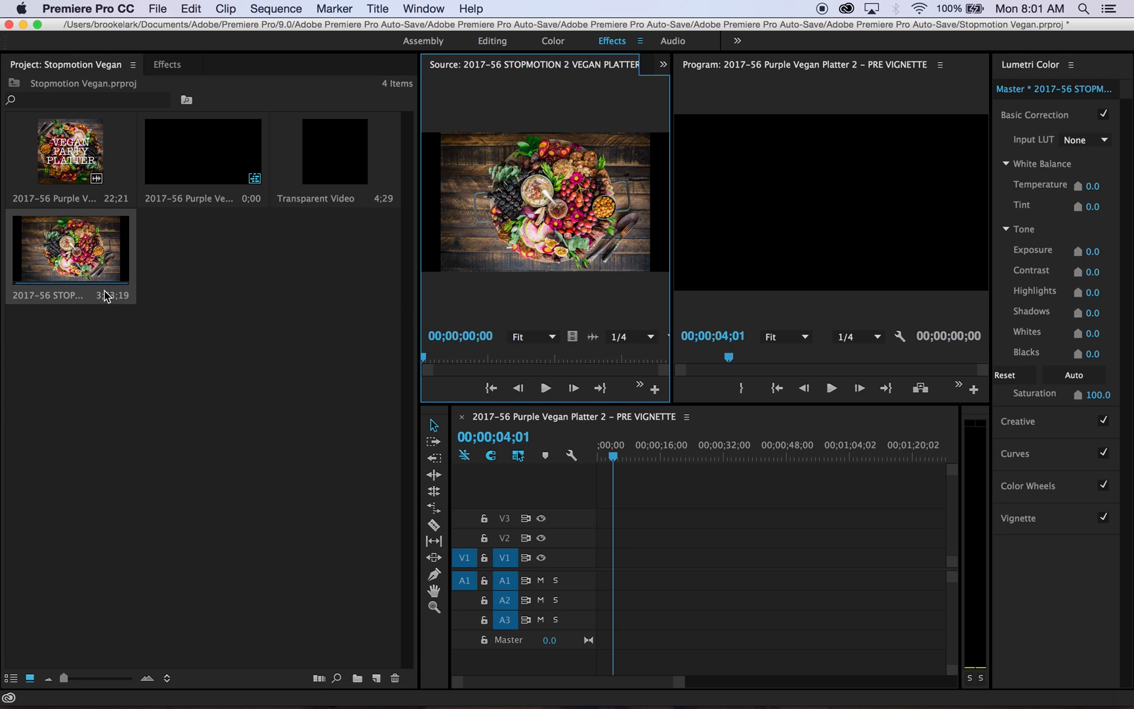
mouse_move(94, 242)
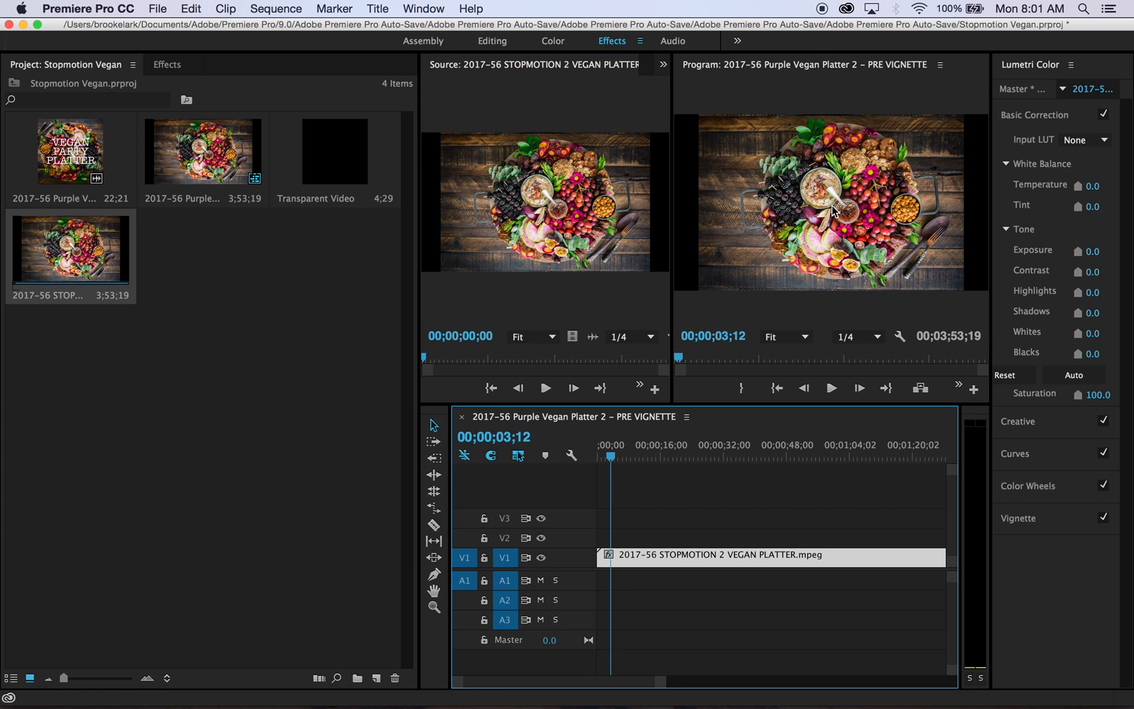
mouse_move(886, 249)
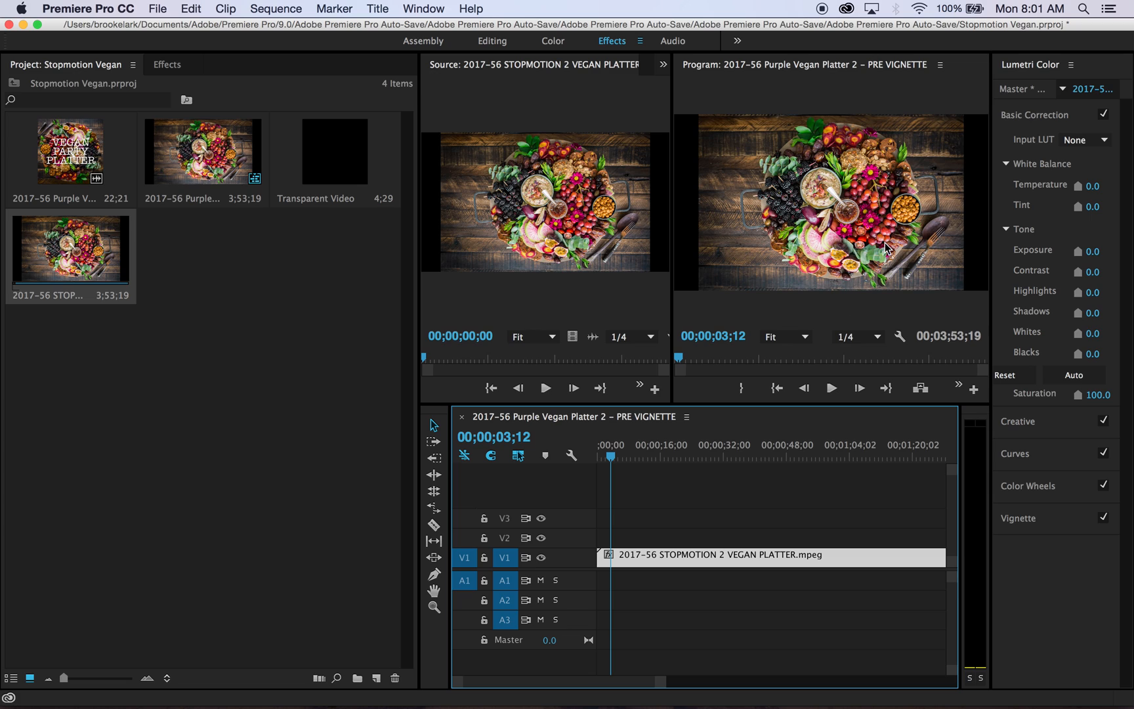
mouse_move(885, 256)
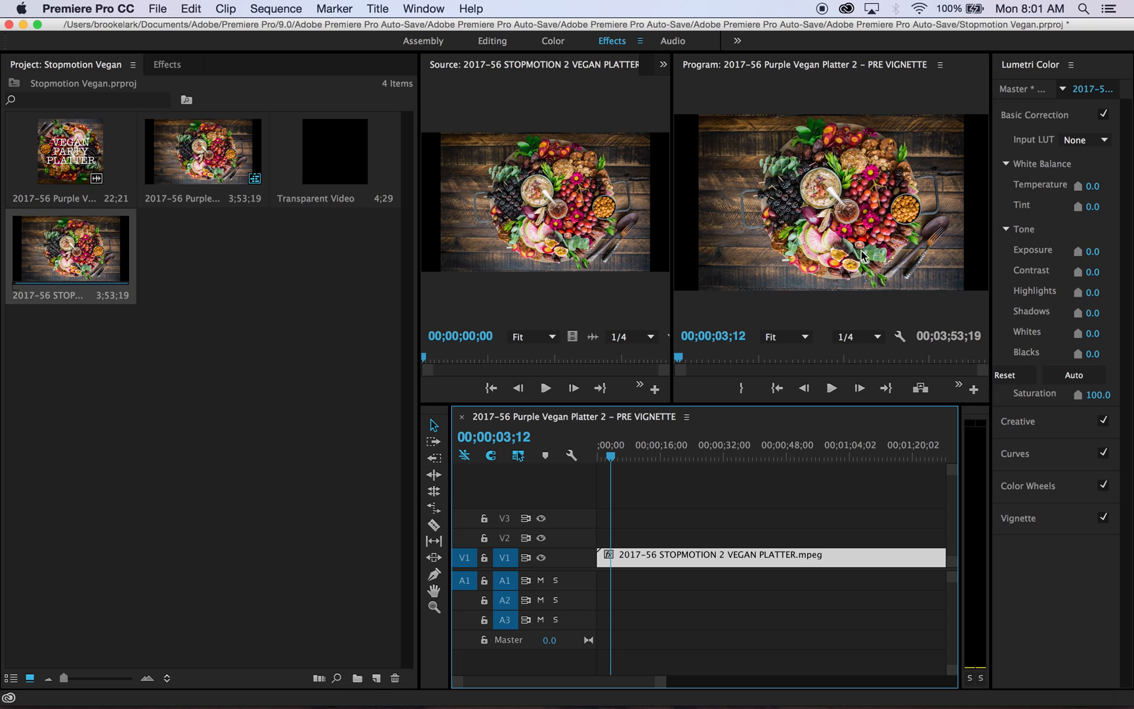
- Change the sequence frame size to 1080 × 1080 and confirm deleting previews
click(276, 8)
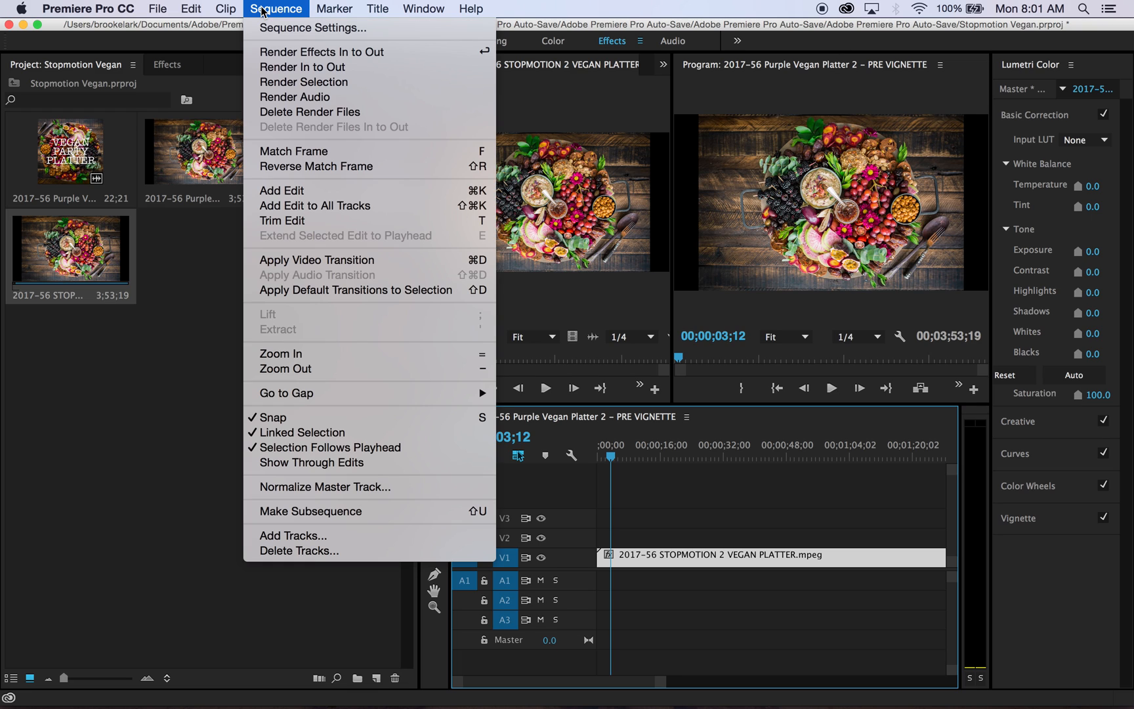
click(311, 28)
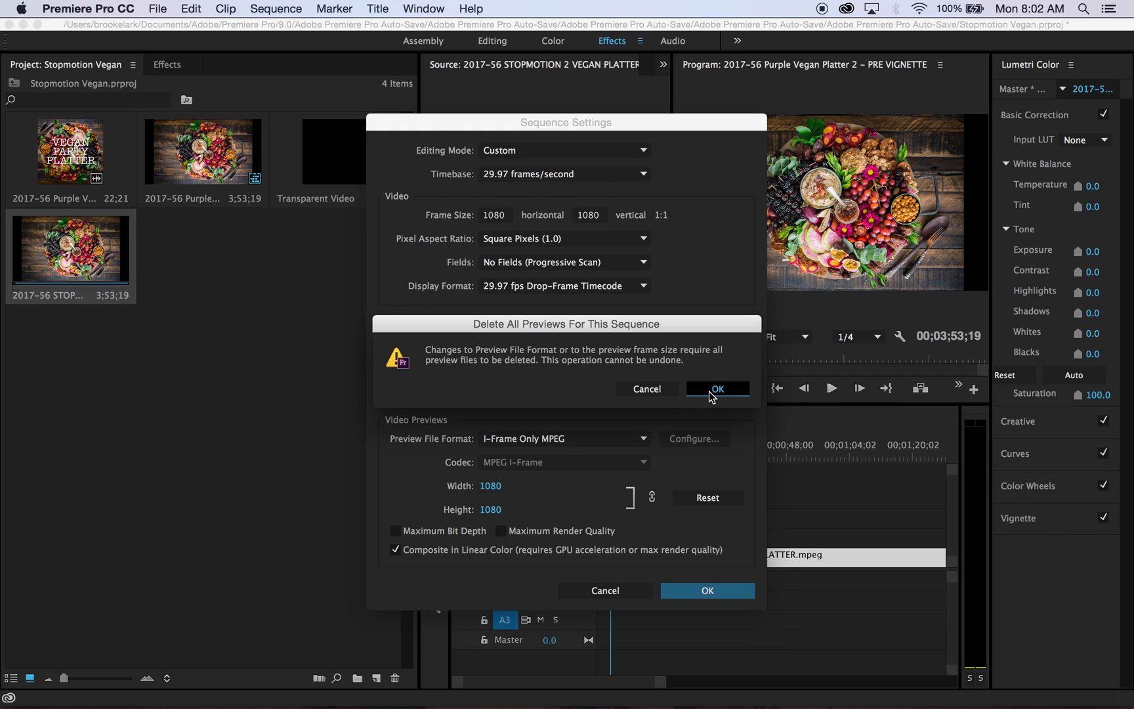
click(717, 388)
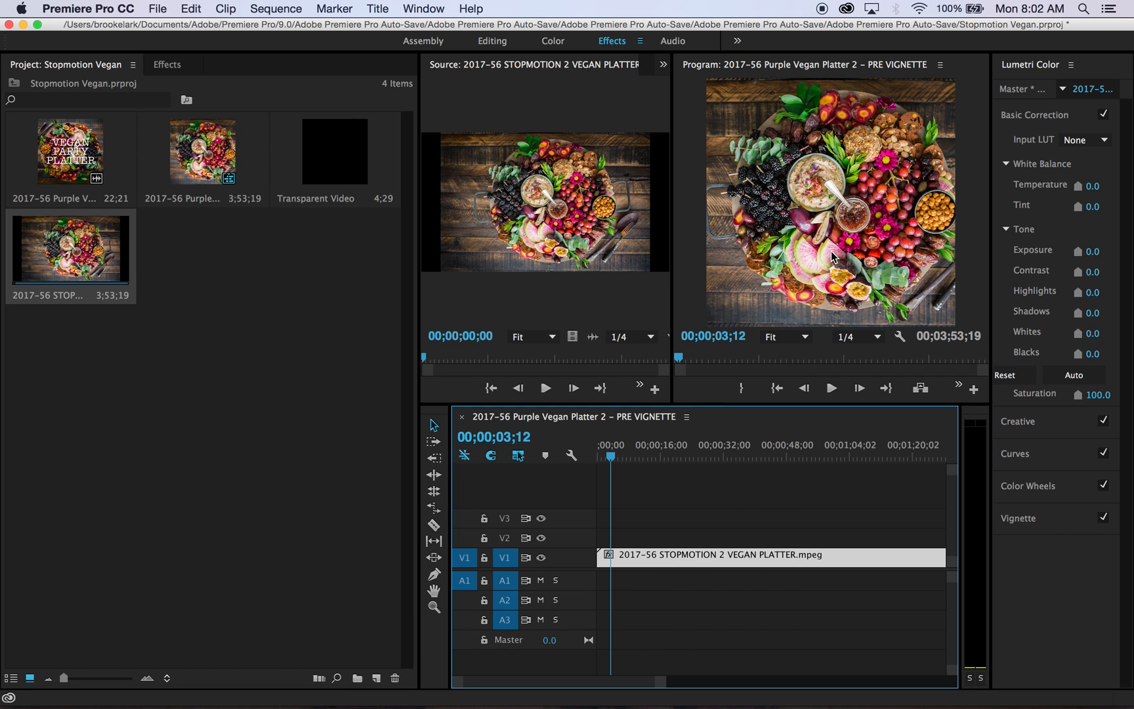
mouse_move(832, 259)
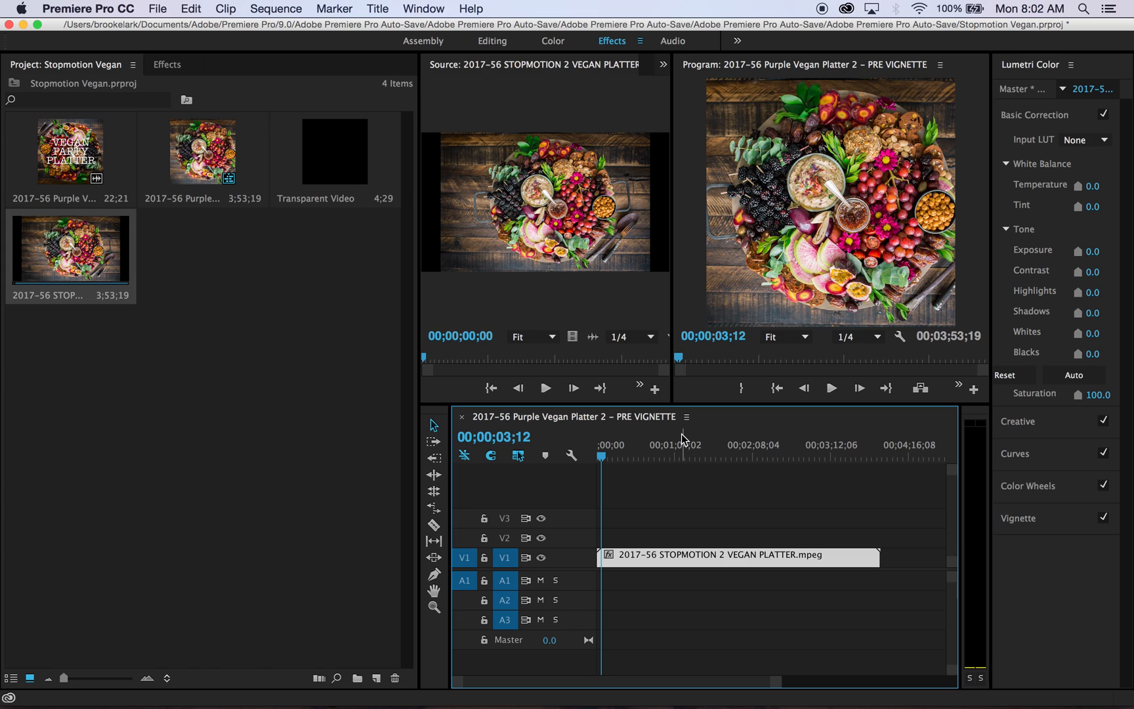
mouse_move(634, 526)
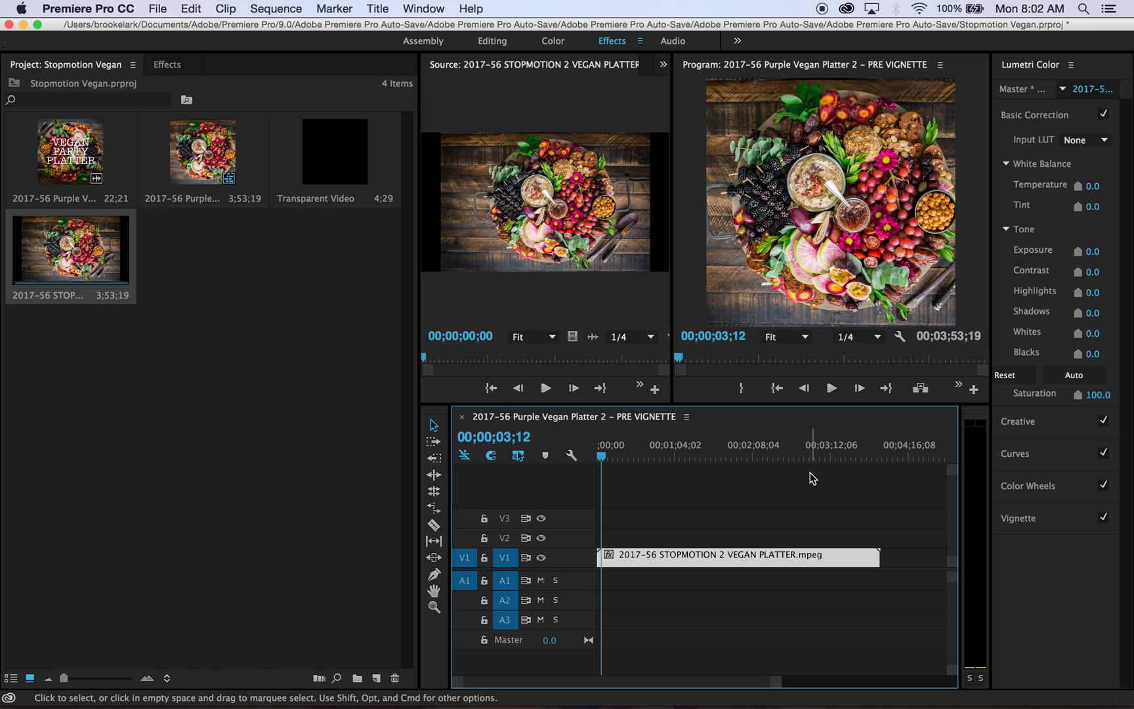
mouse_move(787, 228)
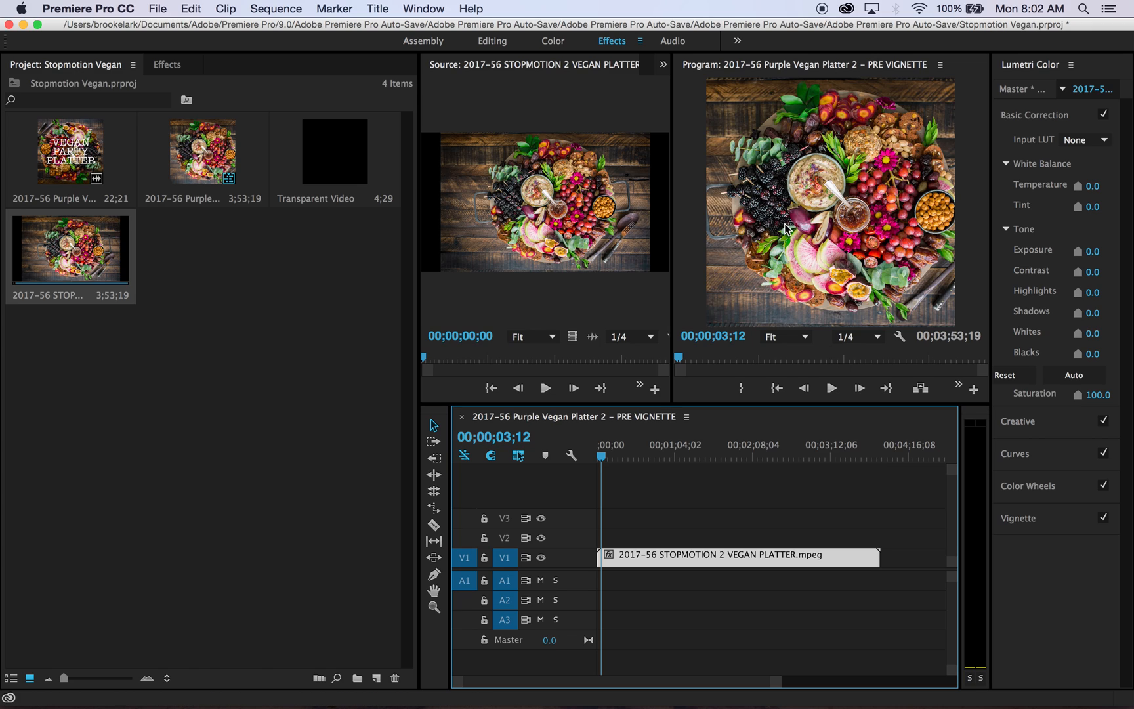
- Rotate the platter clip 180°, enlarge it to fill the square frame, and preview playback
click(787, 228)
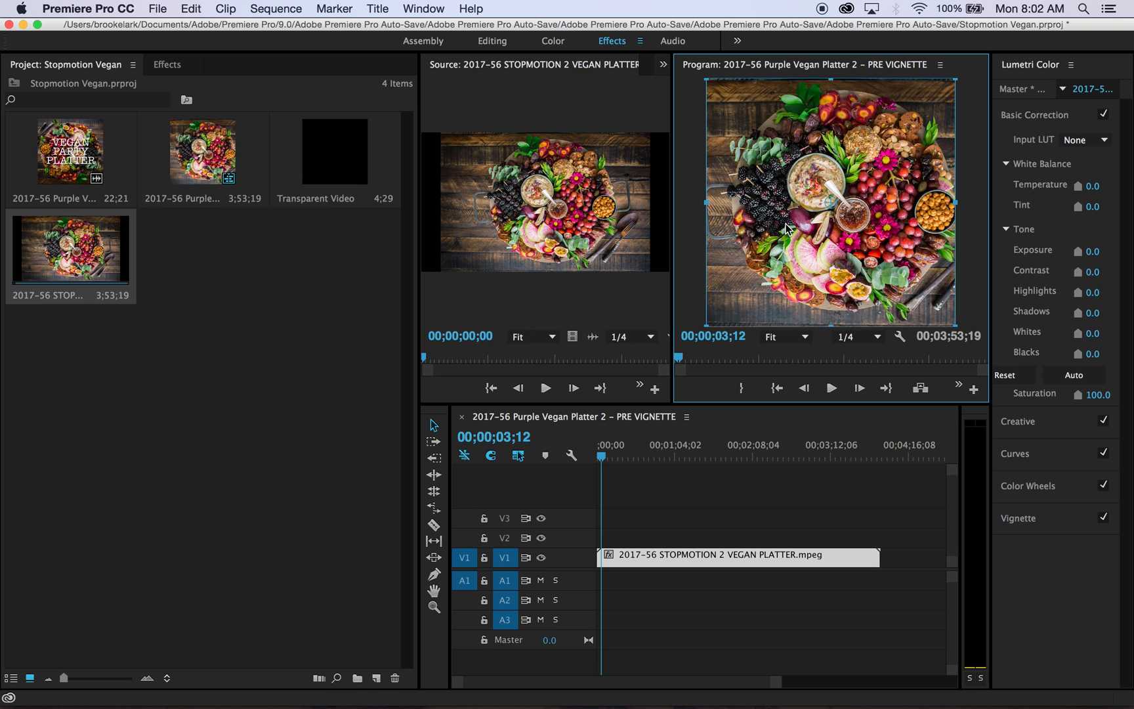
mouse_move(713, 141)
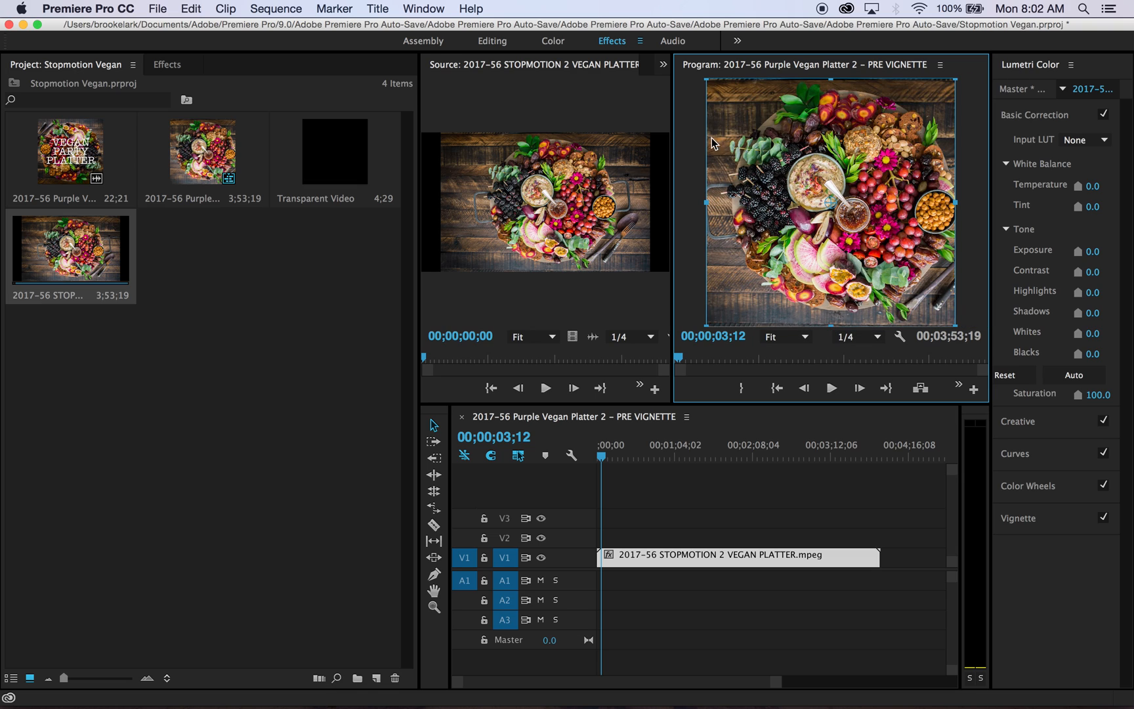
mouse_move(821, 341)
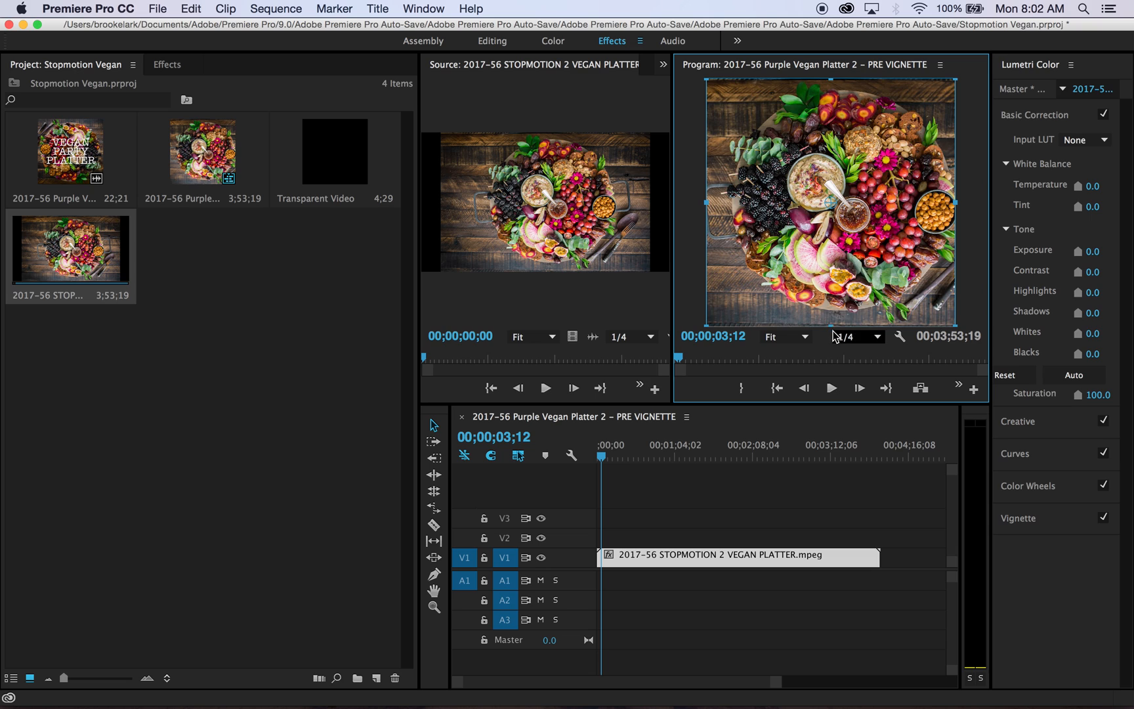
mouse_move(831, 334)
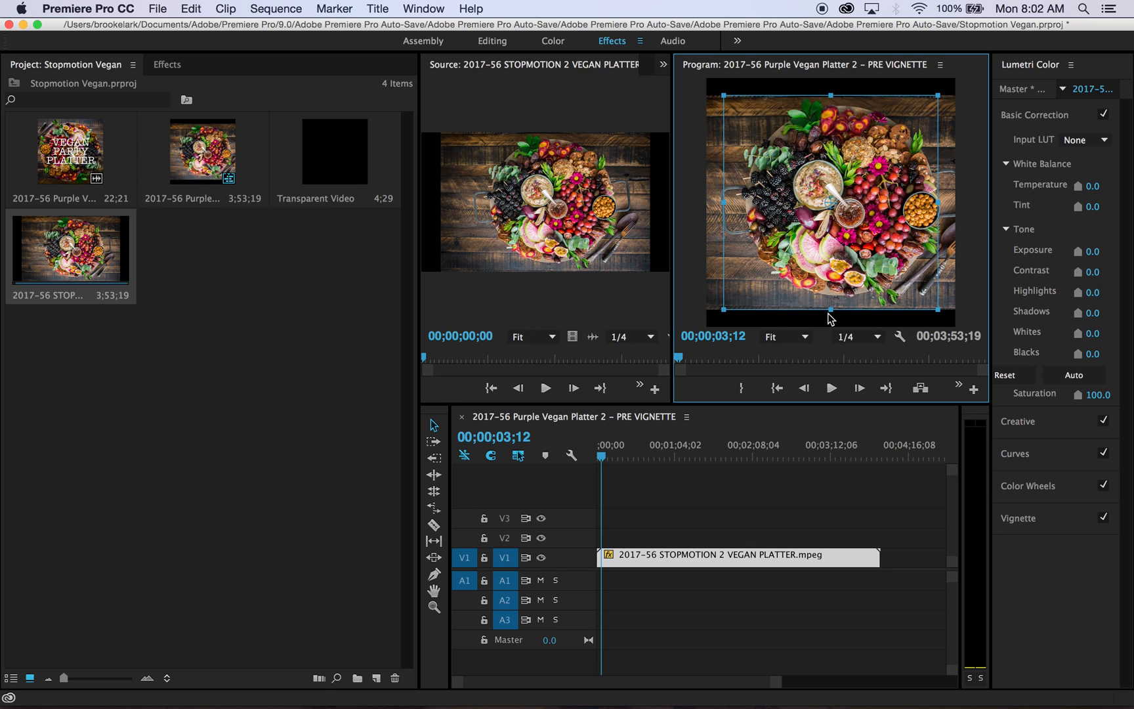
mouse_move(832, 320)
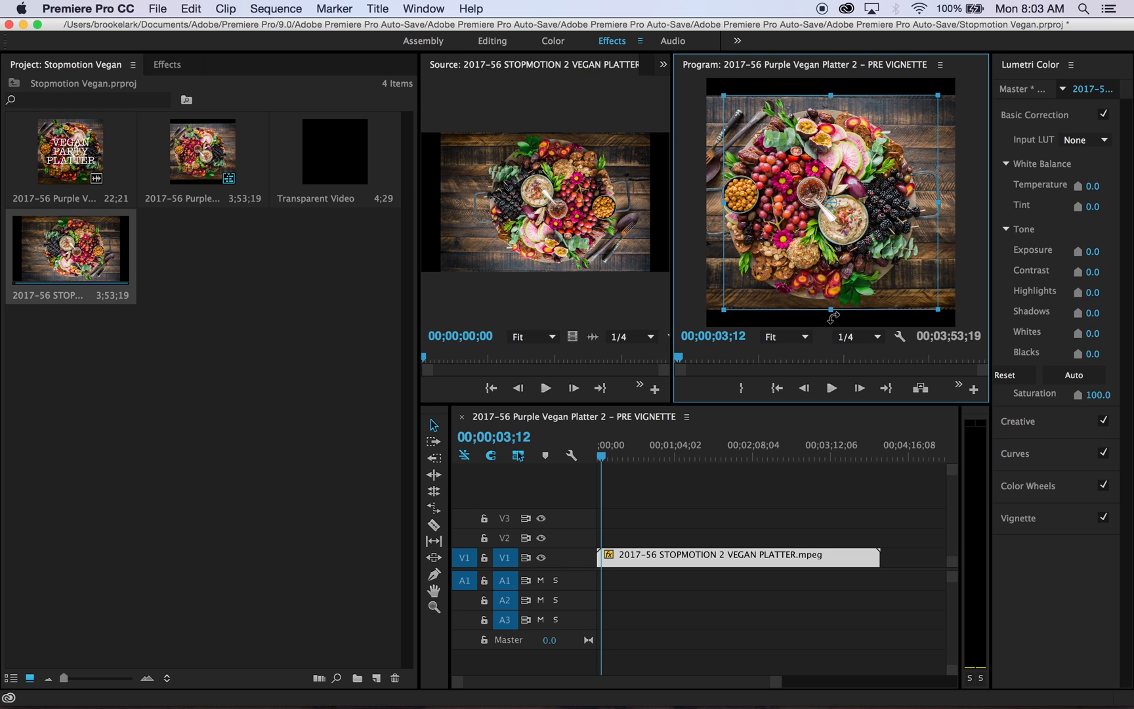
mouse_move(937, 321)
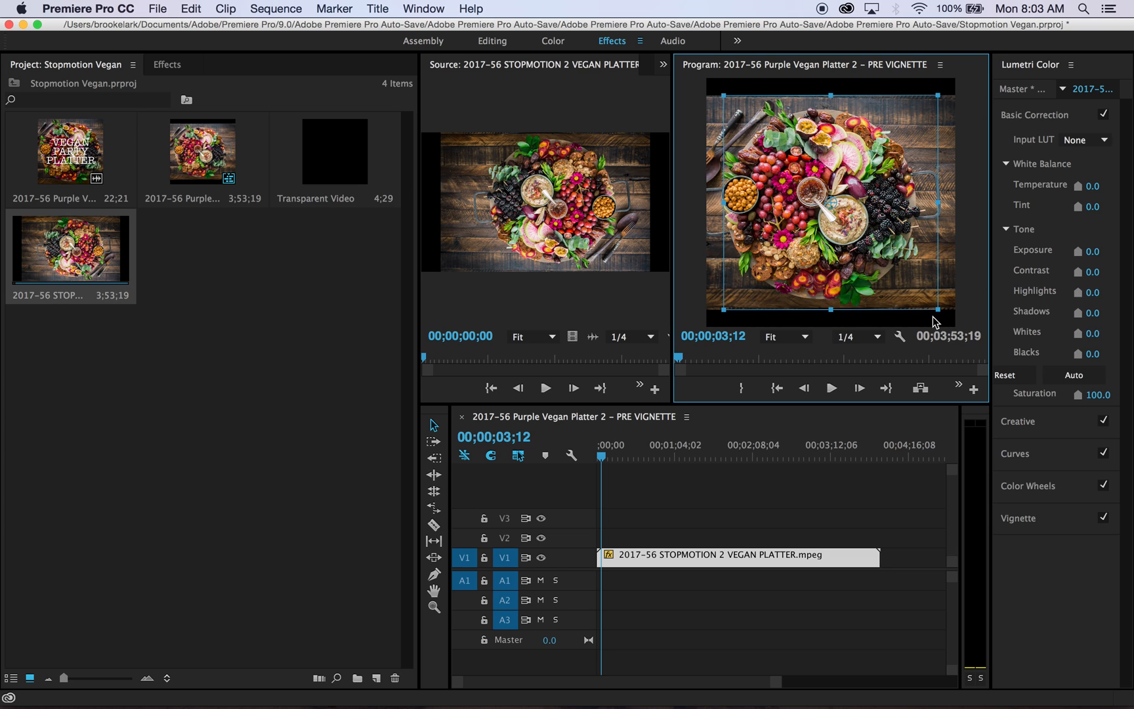
drag(943, 318, 943, 319)
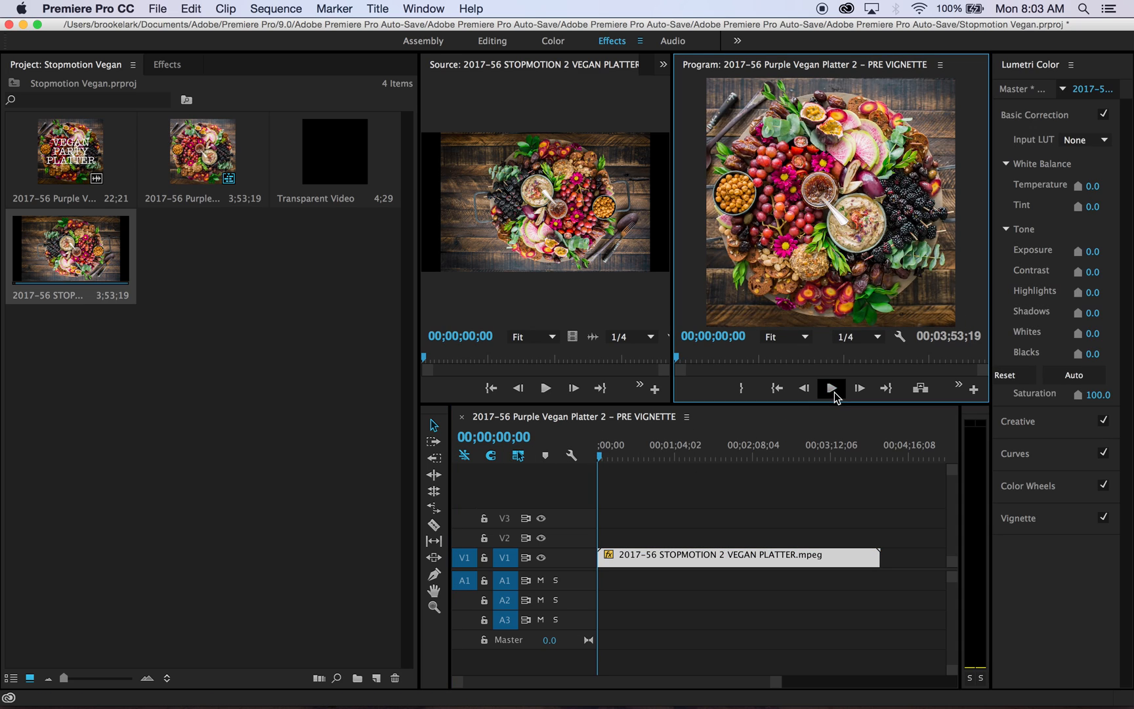
click(831, 388)
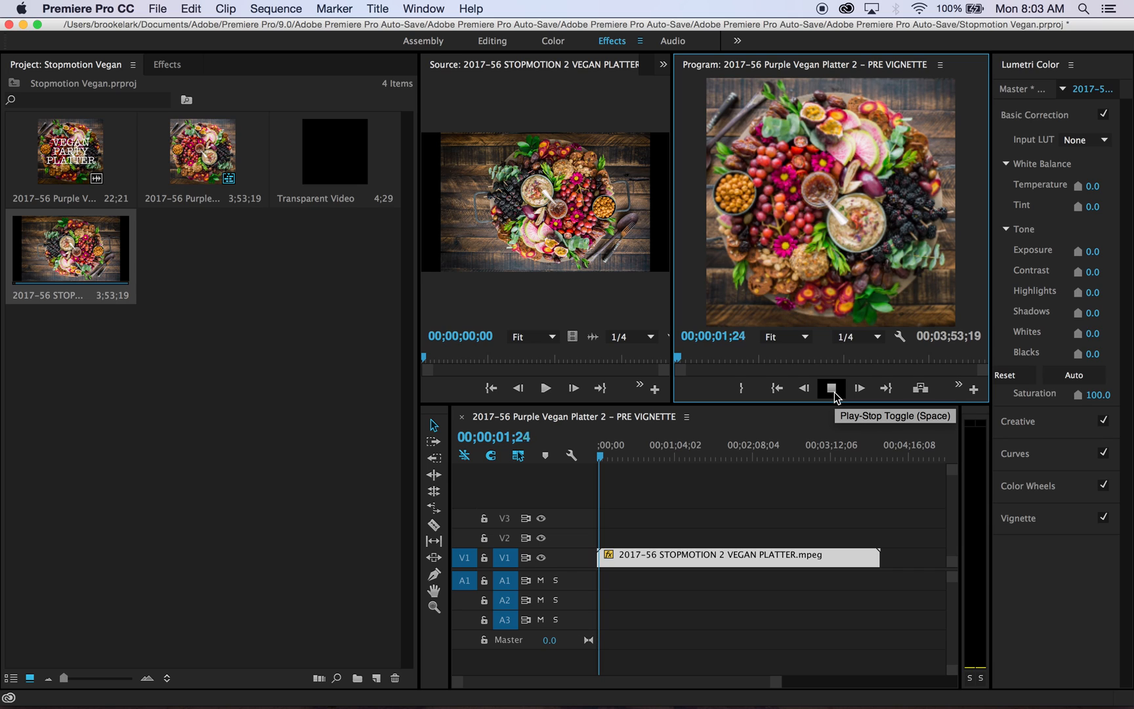
click(832, 388)
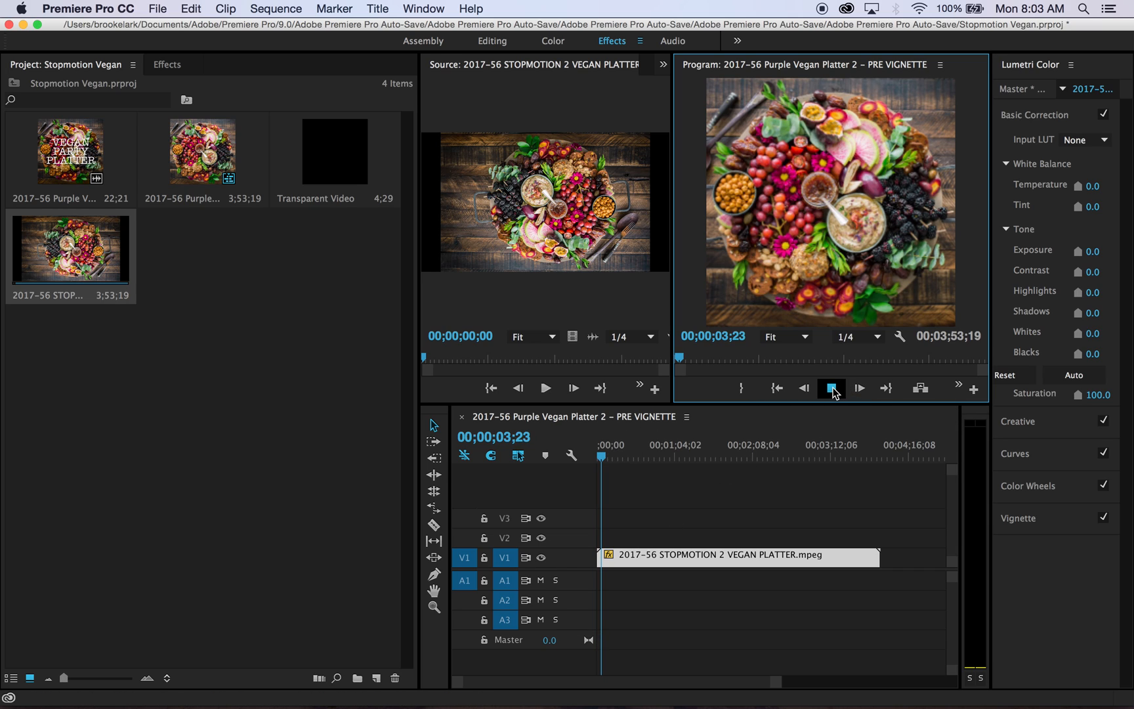
- Set the platter clip's speed to 200%, shortening it to about 11 seconds, and preview it
right_click(723, 554)
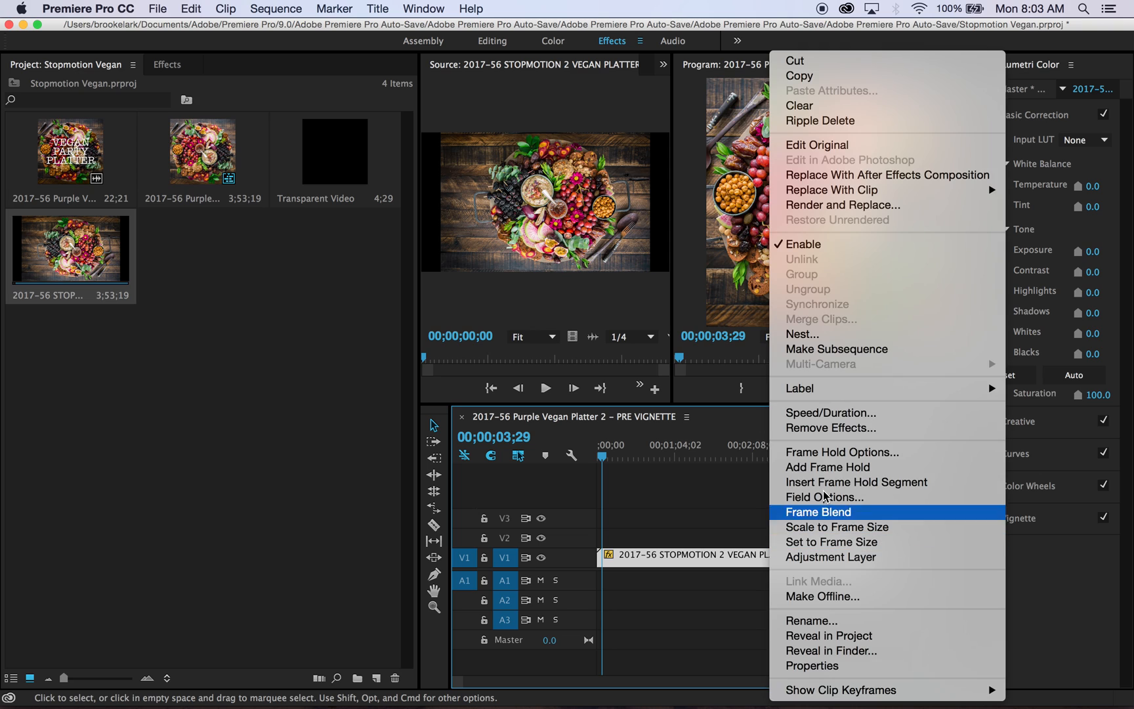
click(830, 412)
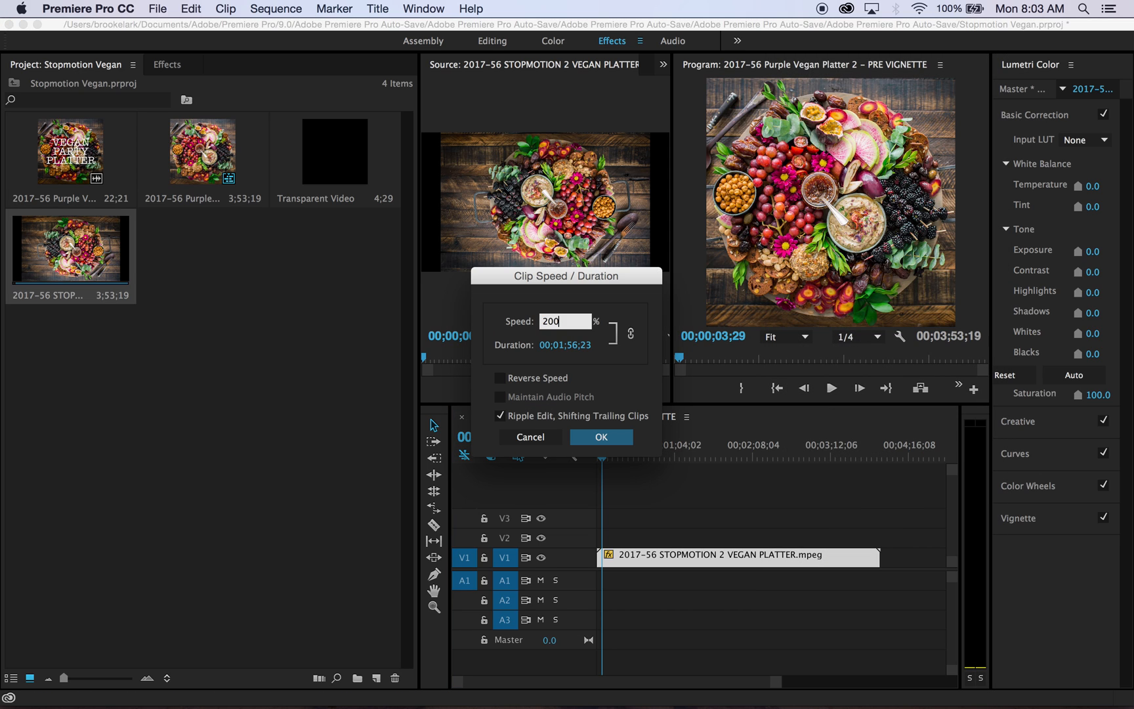
click(600, 436)
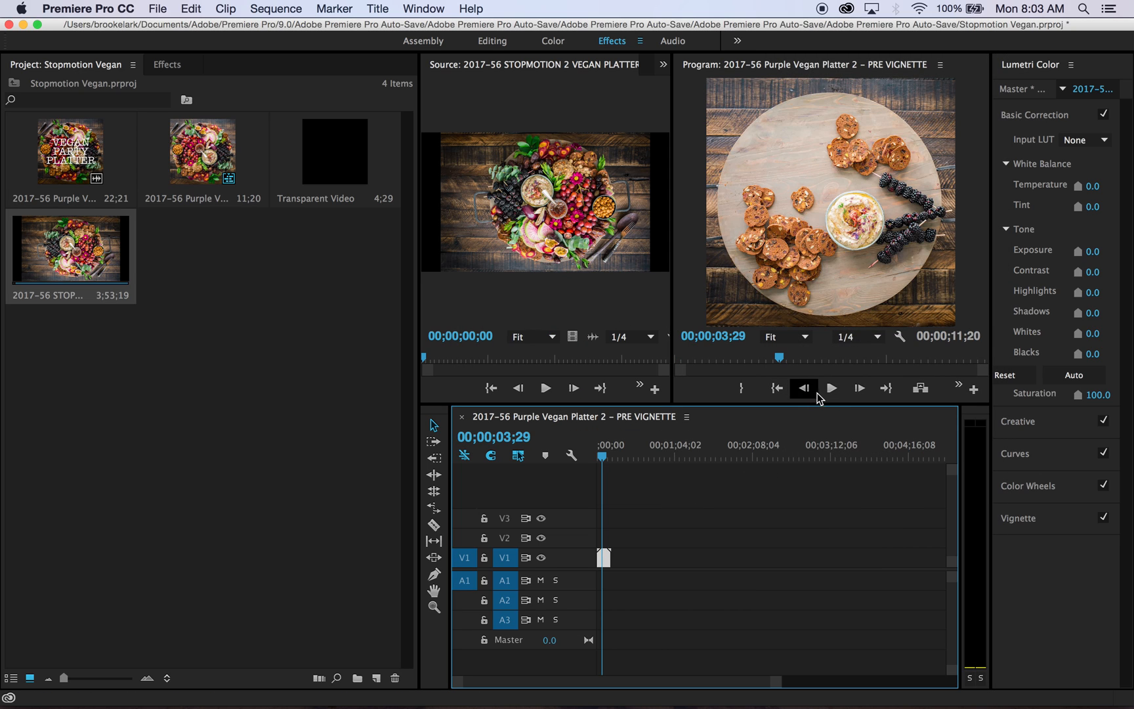
click(830, 389)
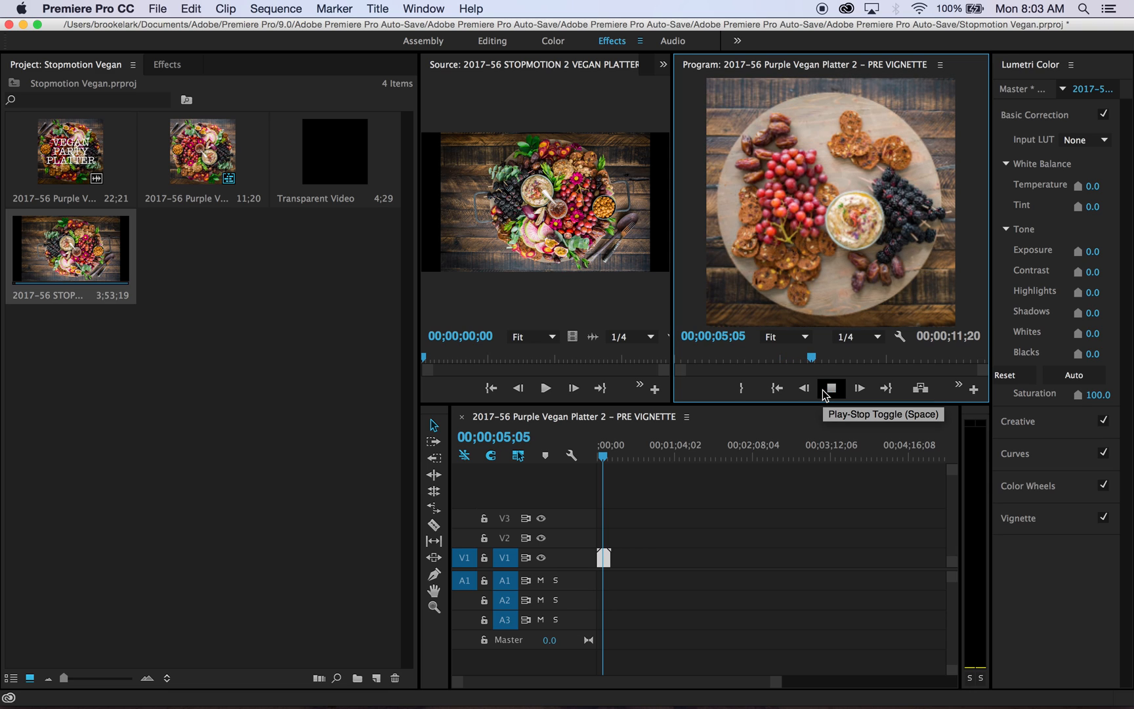
click(831, 388)
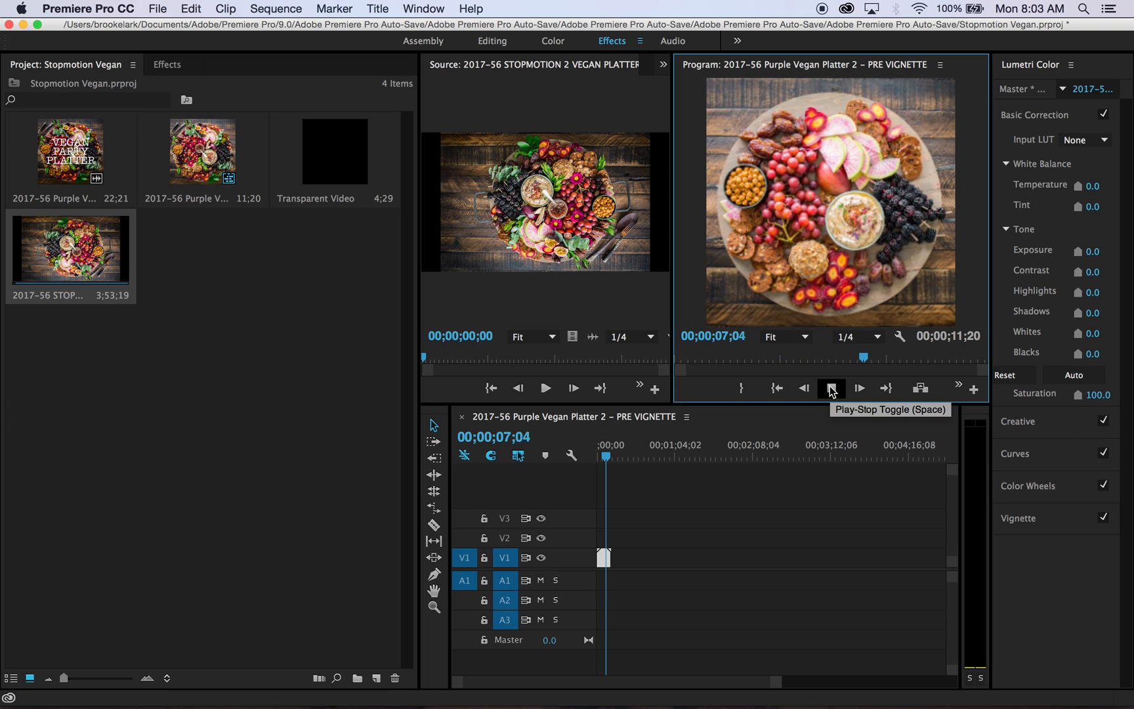